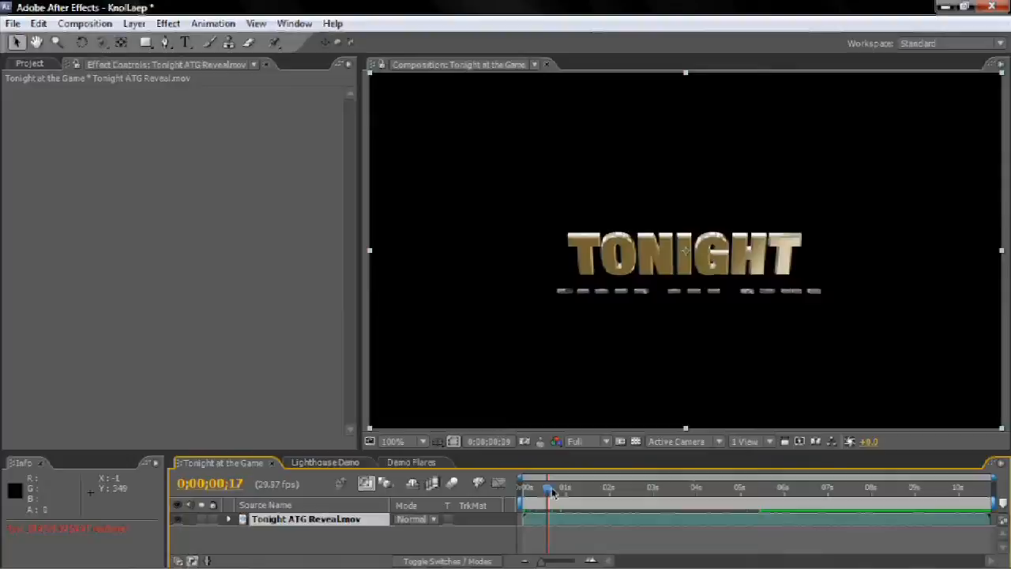
Step: Switch to the Lighthouse Demo composition and scrub the timeline to watch the lighthouse flares animate
click(324, 462)
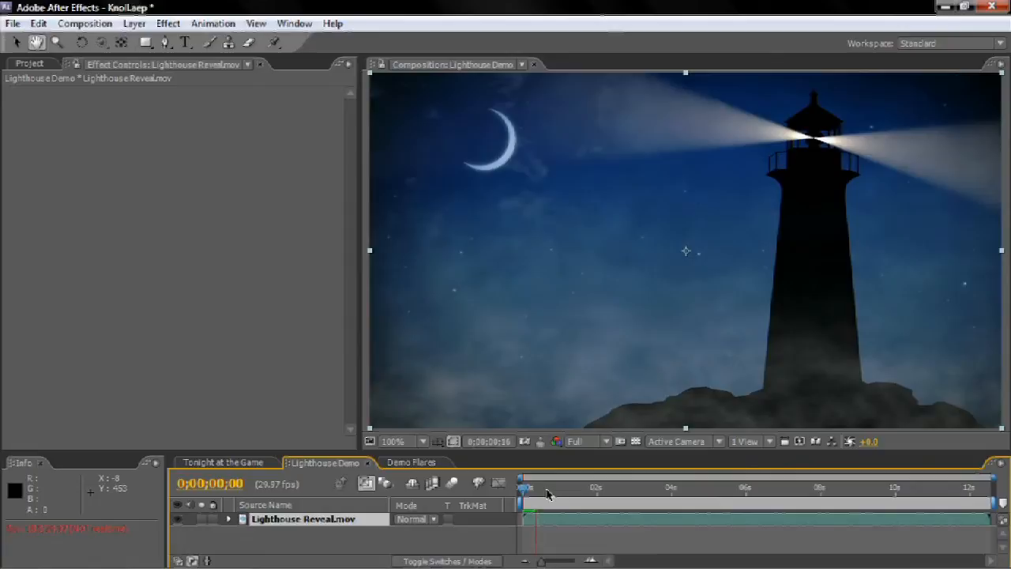
drag(526, 488, 646, 487)
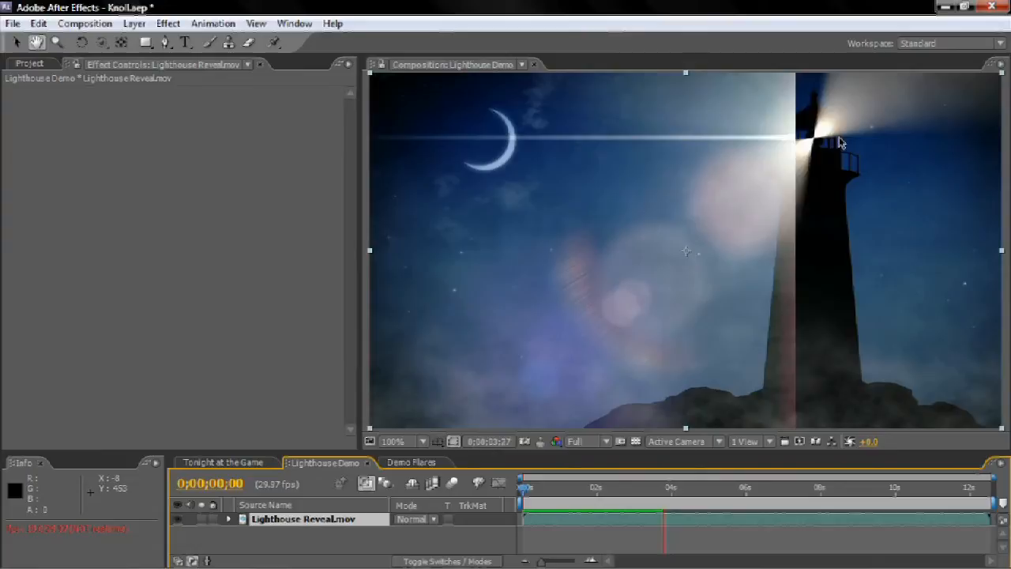